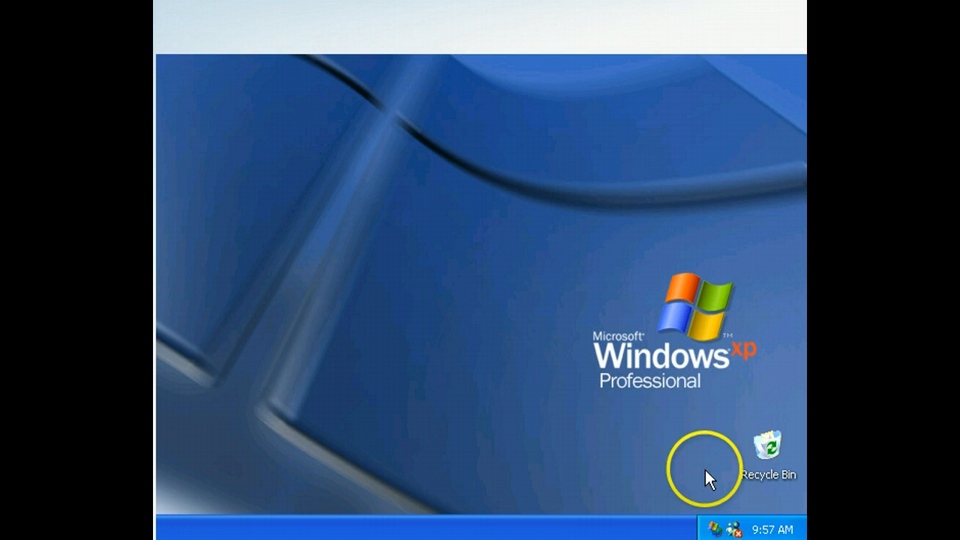
{"action": "mouse_move", "coordinate": [783, 457]}
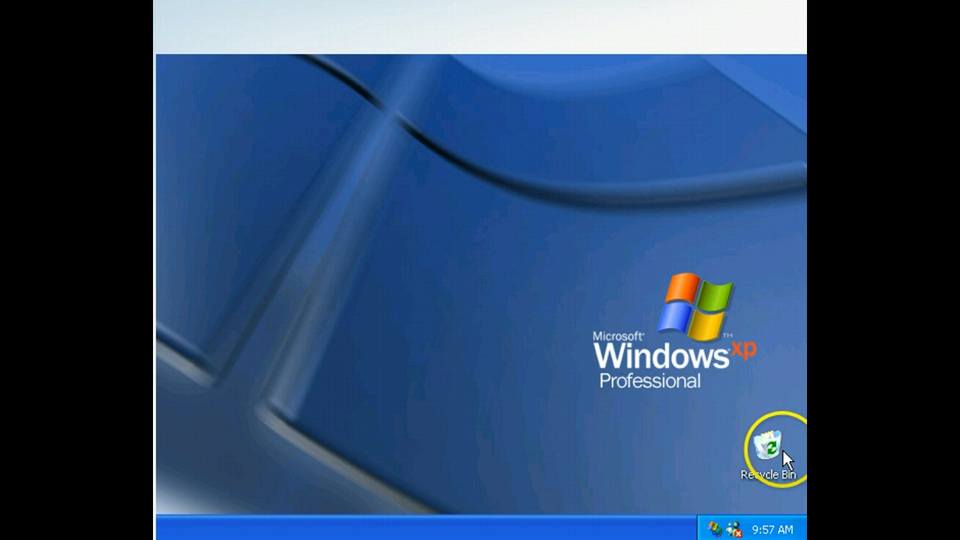
{"action": "mouse_move", "coordinate": [636, 459]}
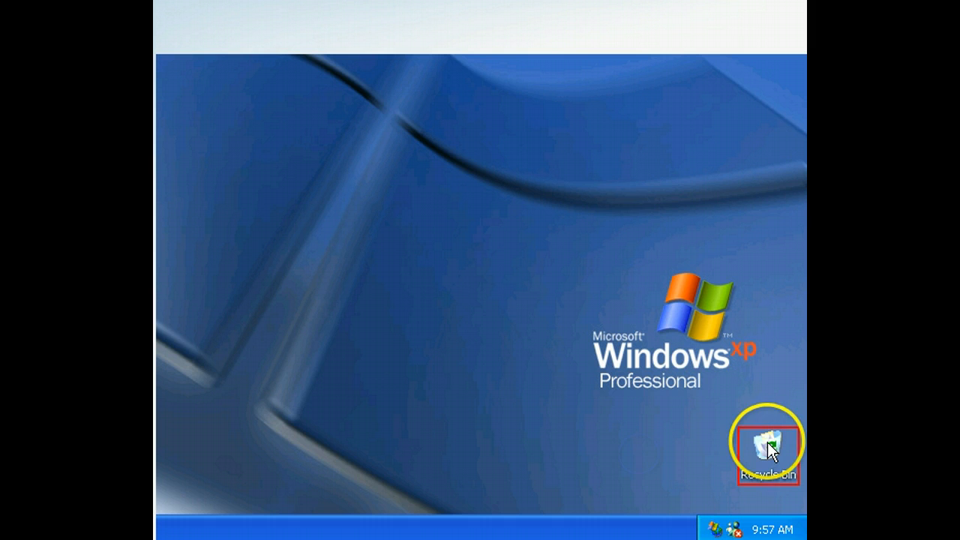
Open the Recycle Bin showing its five deleted items and bring up the File menu.
{"action": "double_click", "coordinate": [766, 447]}
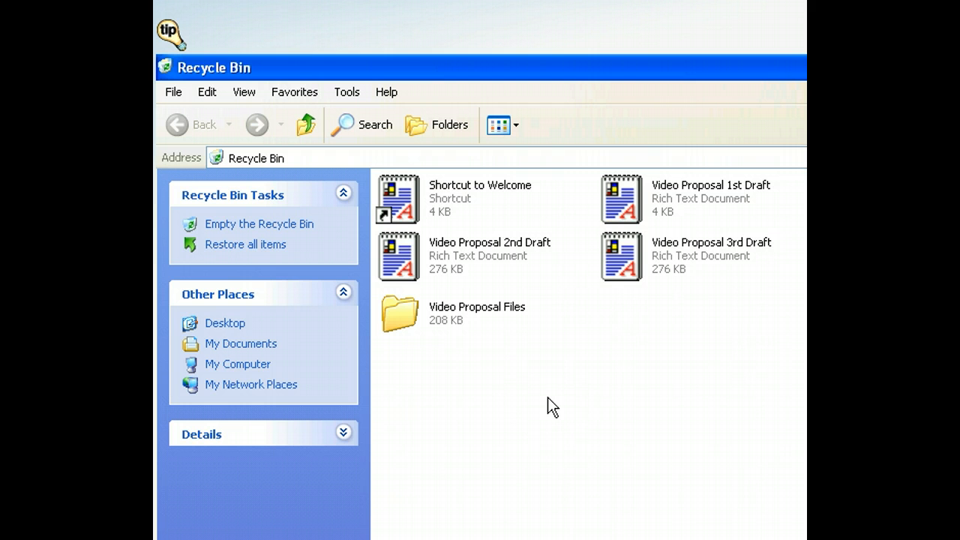
{"action": "mouse_move", "coordinate": [672, 234]}
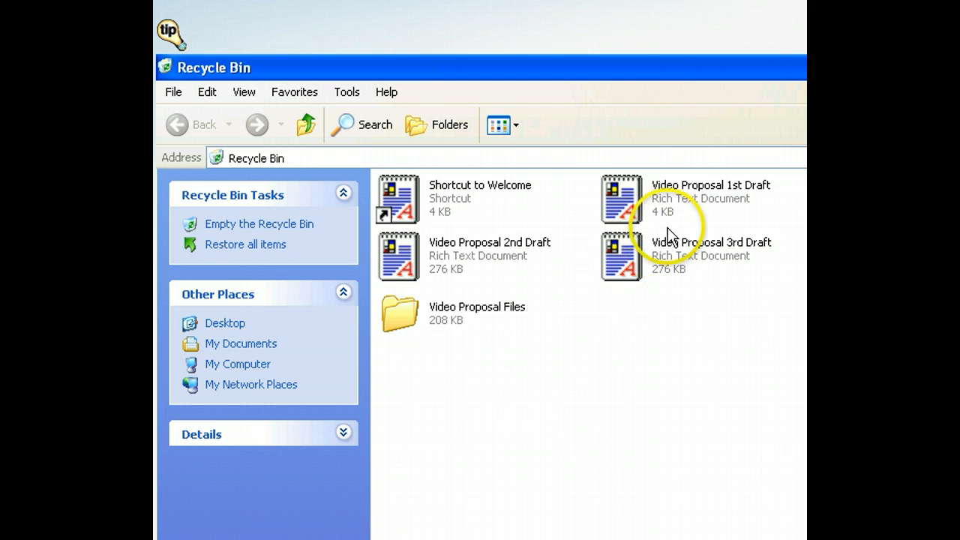
{"action": "mouse_move", "coordinate": [278, 37]}
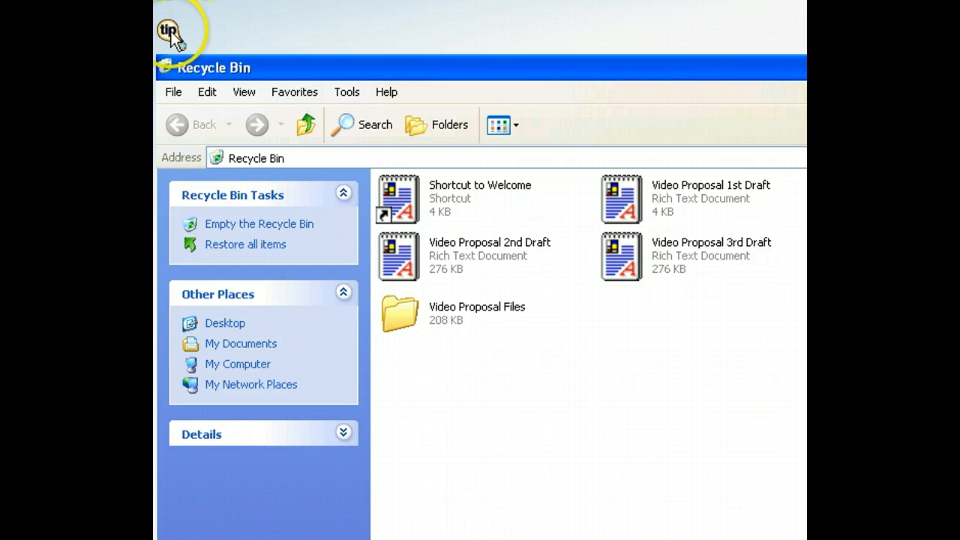
{"action": "left_click", "coordinate": [171, 31]}
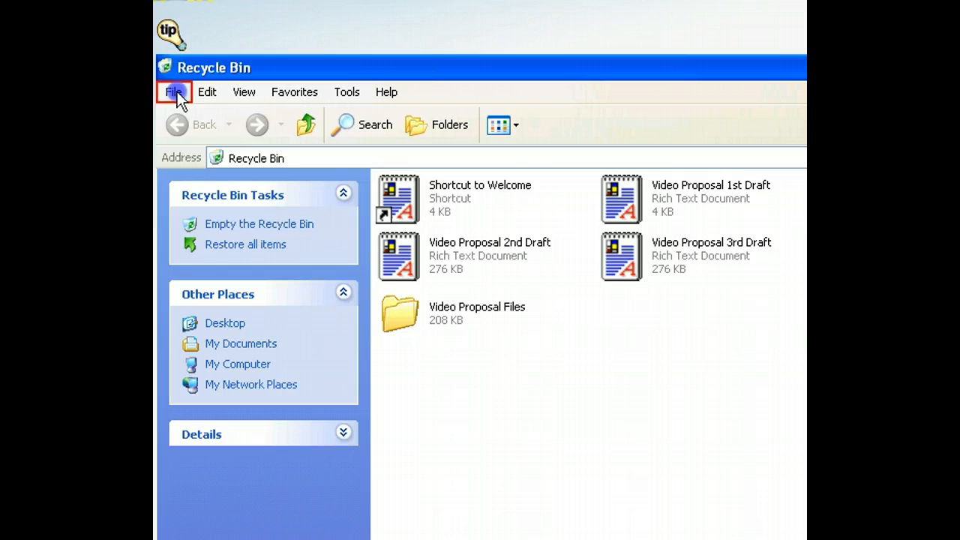
{"action": "left_click", "coordinate": [174, 91]}
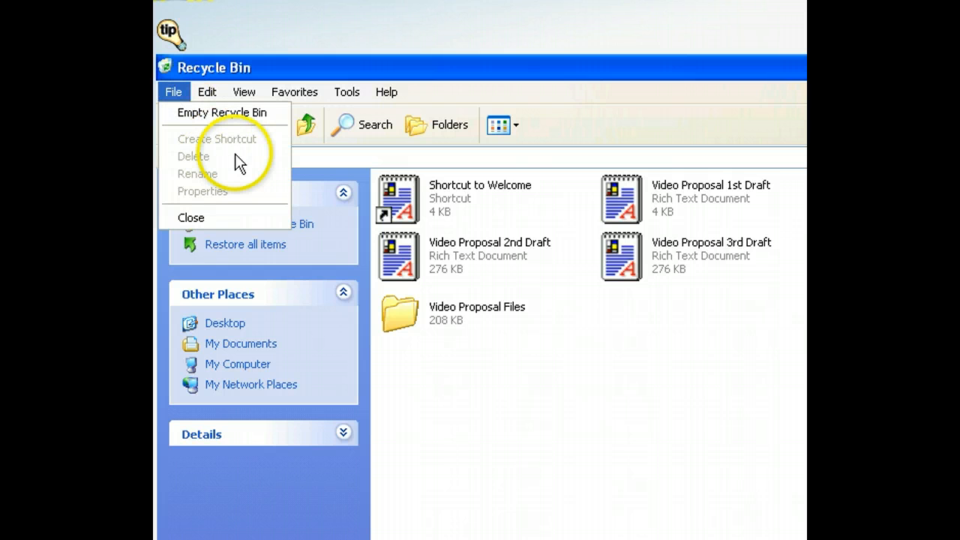
{"action": "mouse_move", "coordinate": [252, 174]}
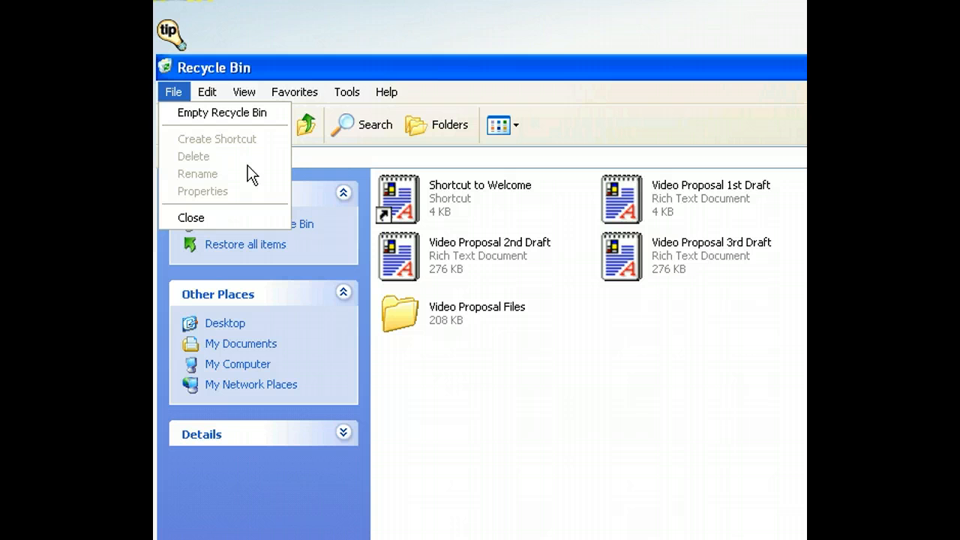
Choose Empty Recycle Bin so the confirmation to delete the 5 items appears.
{"action": "left_click", "coordinate": [222, 112]}
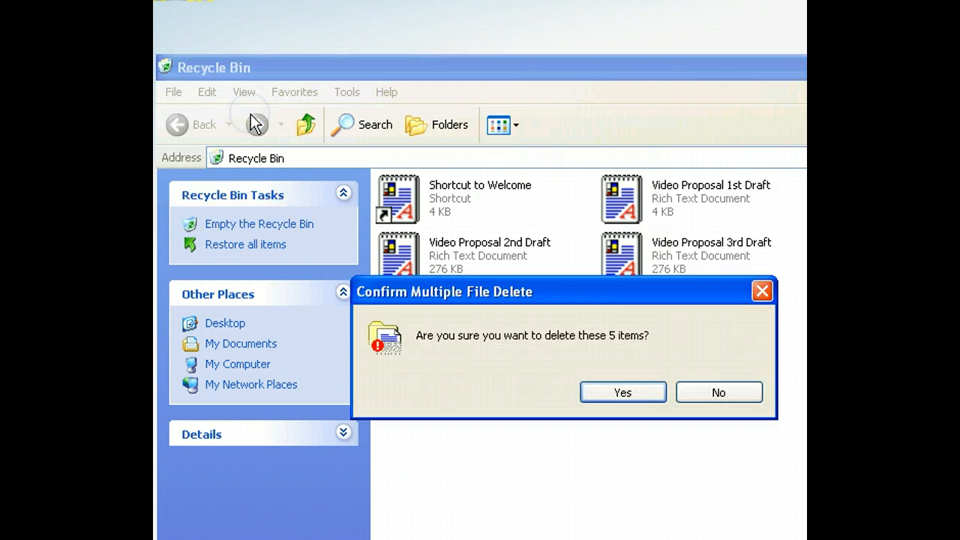
{"action": "mouse_move", "coordinate": [474, 393]}
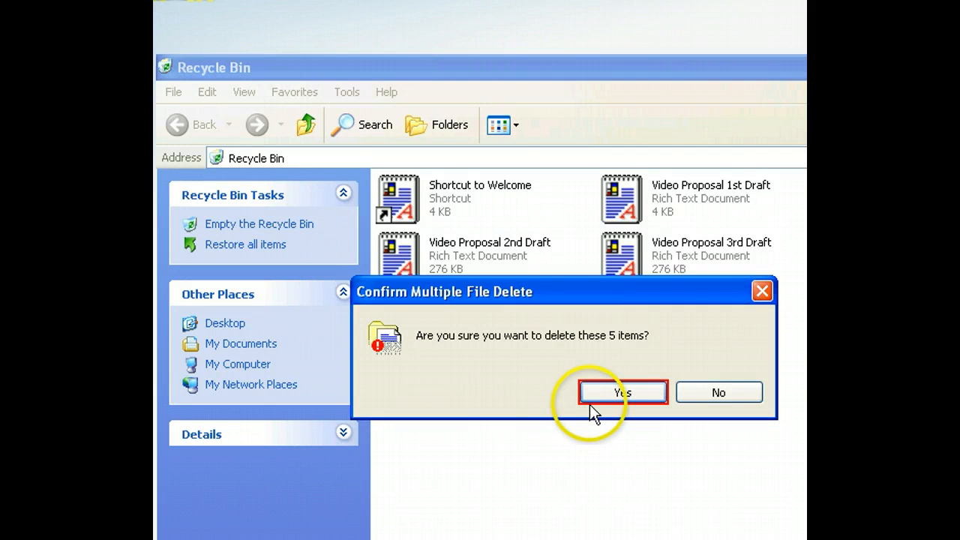
Confirm permanently deleting all five items, then close the emptied Recycle Bin window.
{"action": "left_click", "coordinate": [623, 393]}
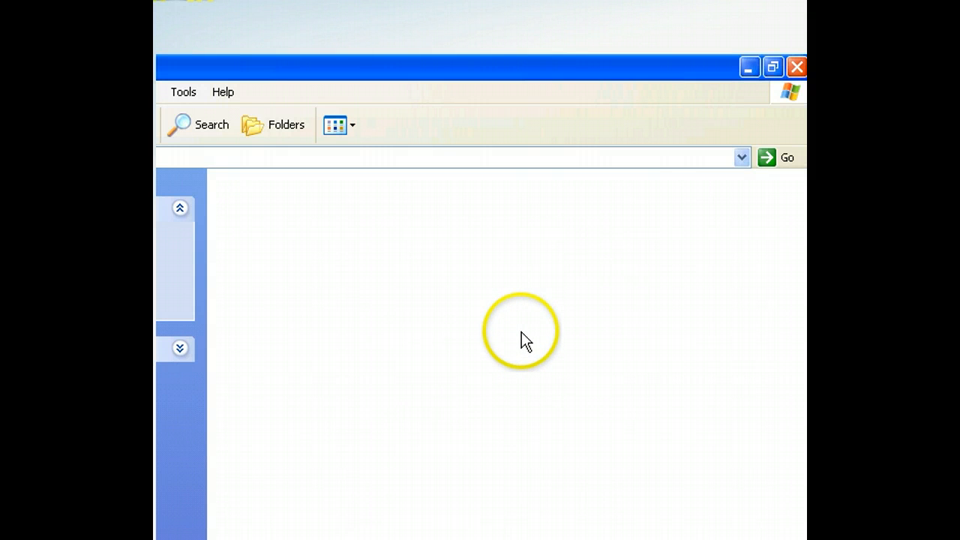
{"action": "left_click", "coordinate": [796, 66]}
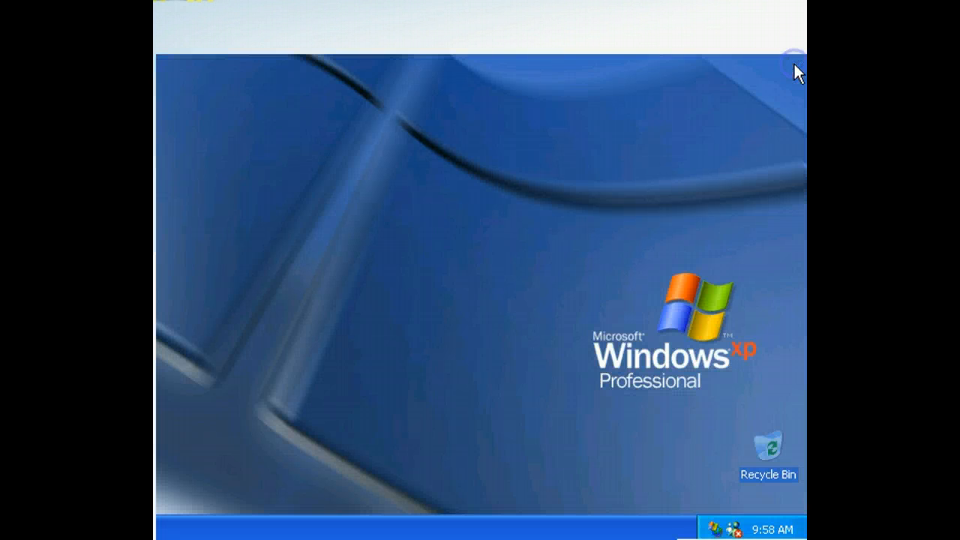
{"action": "mouse_move", "coordinate": [630, 450]}
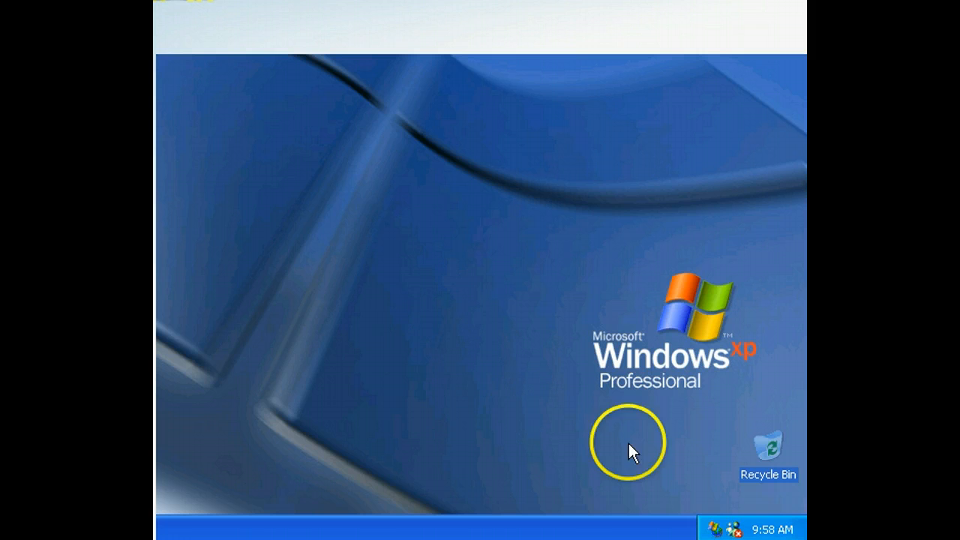